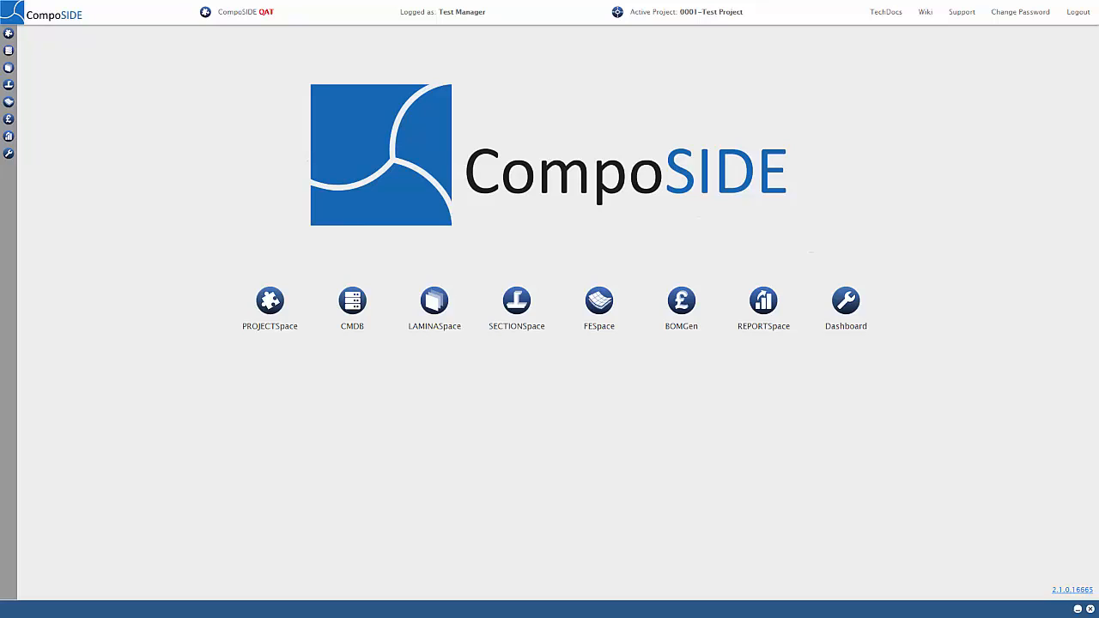
# - In FESpace, create and save 'New FEModel' under product test2
pyautogui.click(598, 302)
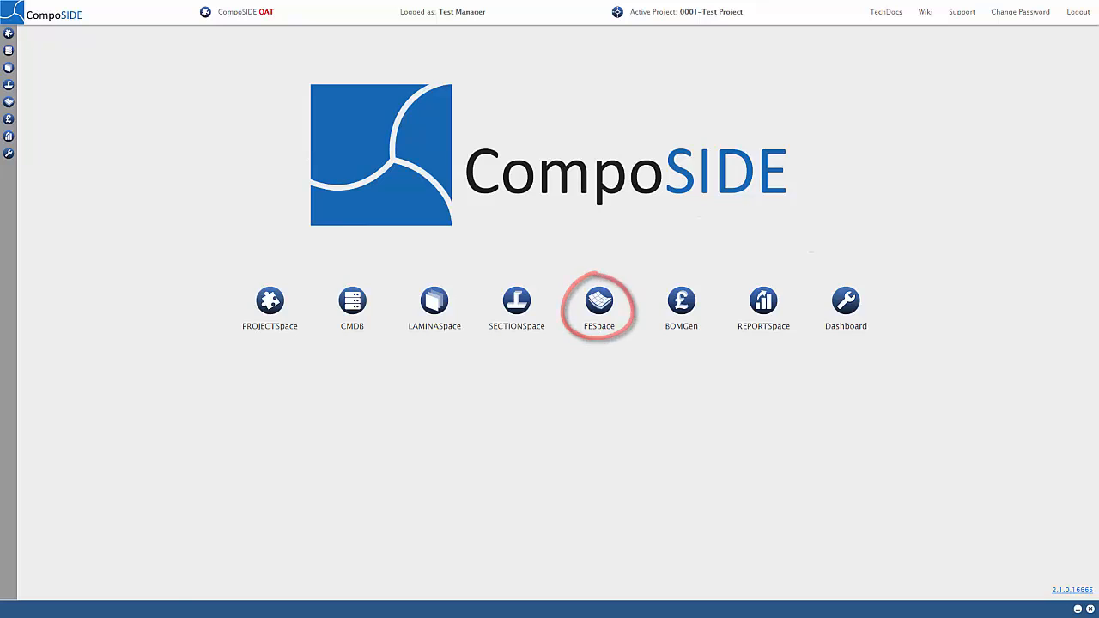
pyautogui.click(599, 305)
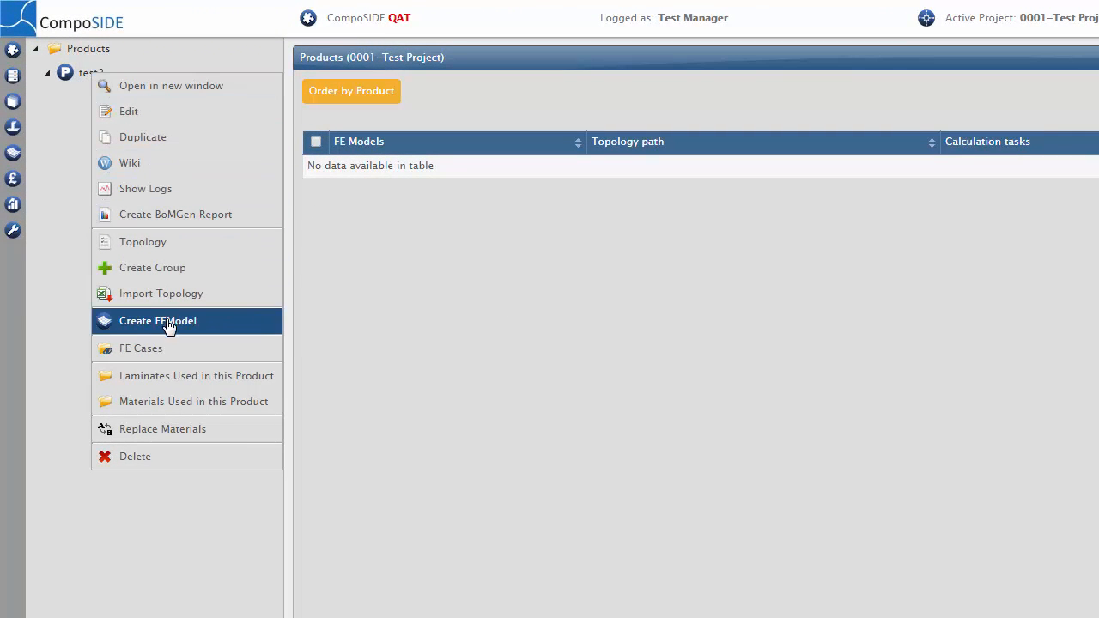
pyautogui.click(158, 321)
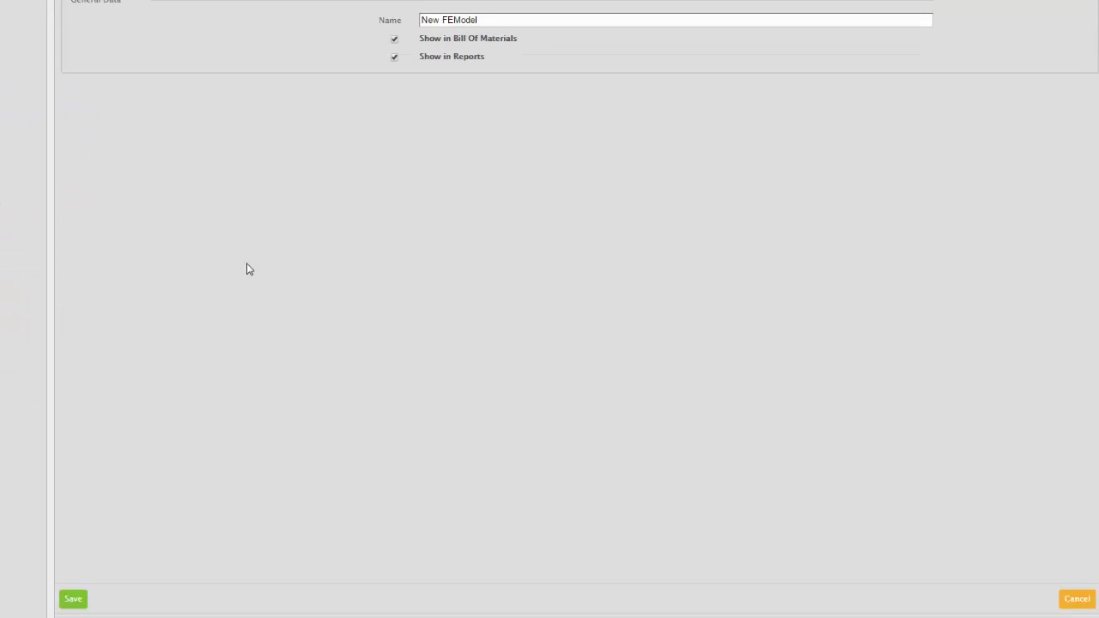
pyautogui.click(72, 599)
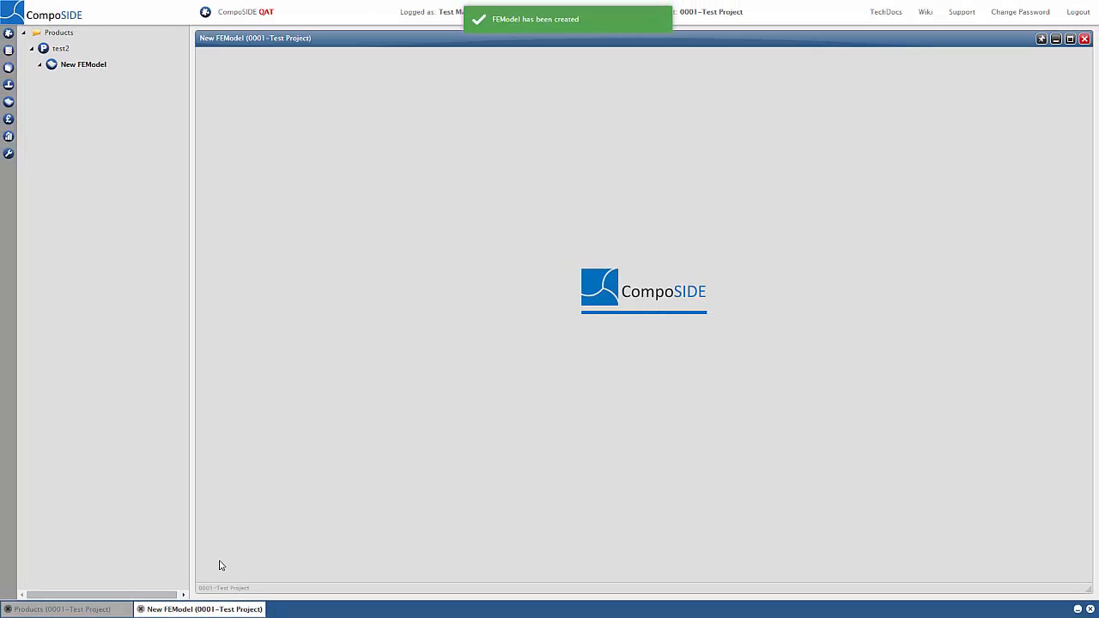
pyautogui.click(335, 571)
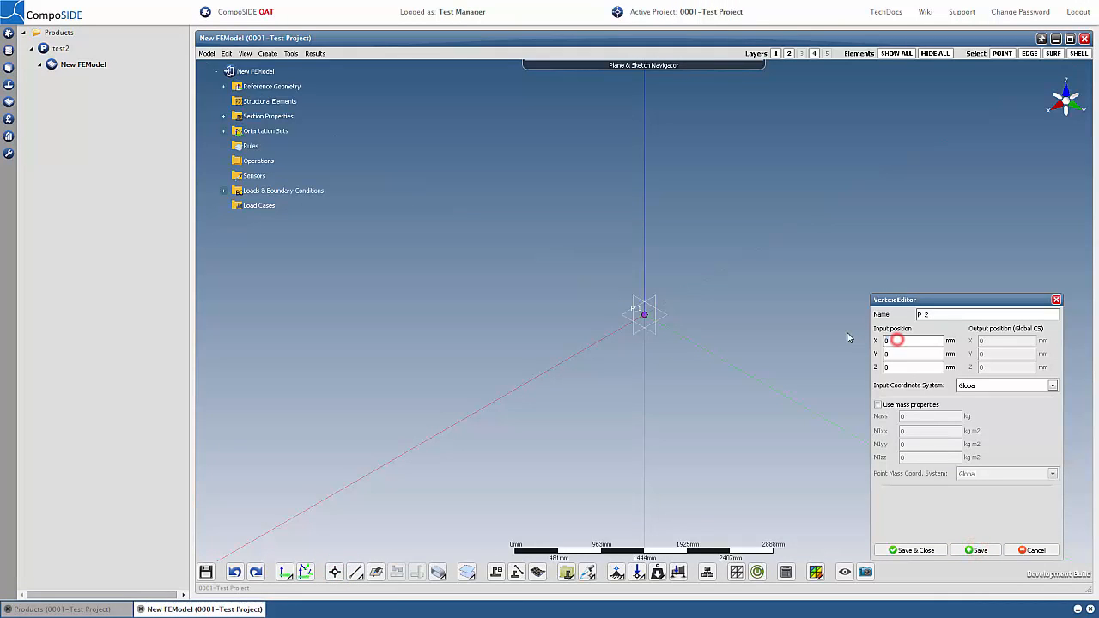
# - Add vertex P_2 at X = 2000 mm and join it to P_1 with segment line_1
pyautogui.write('2000')
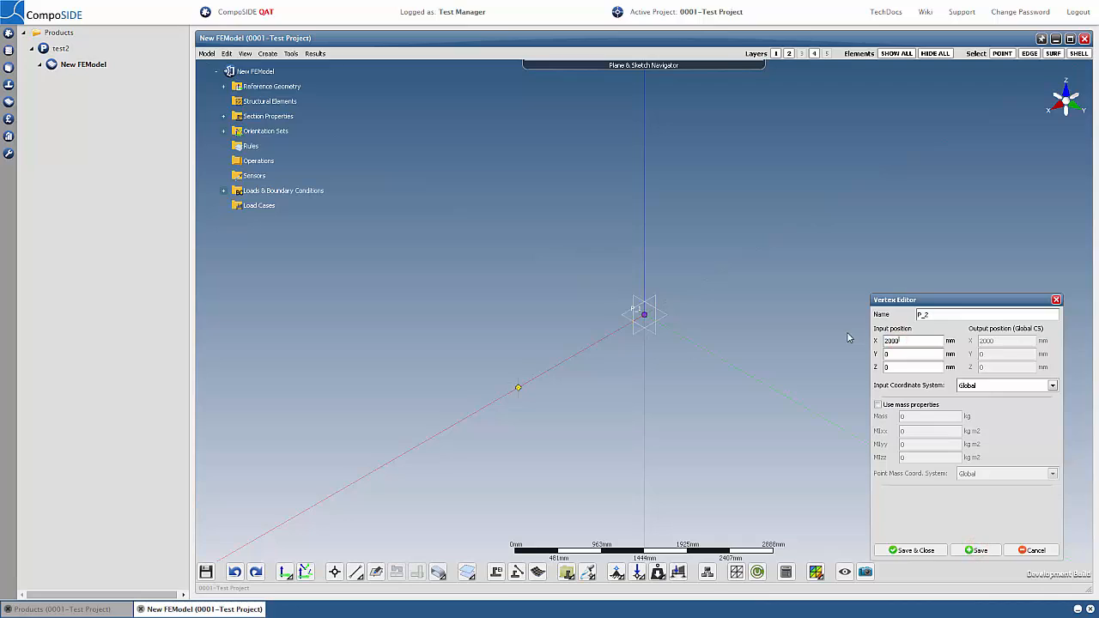
pyautogui.click(910, 550)
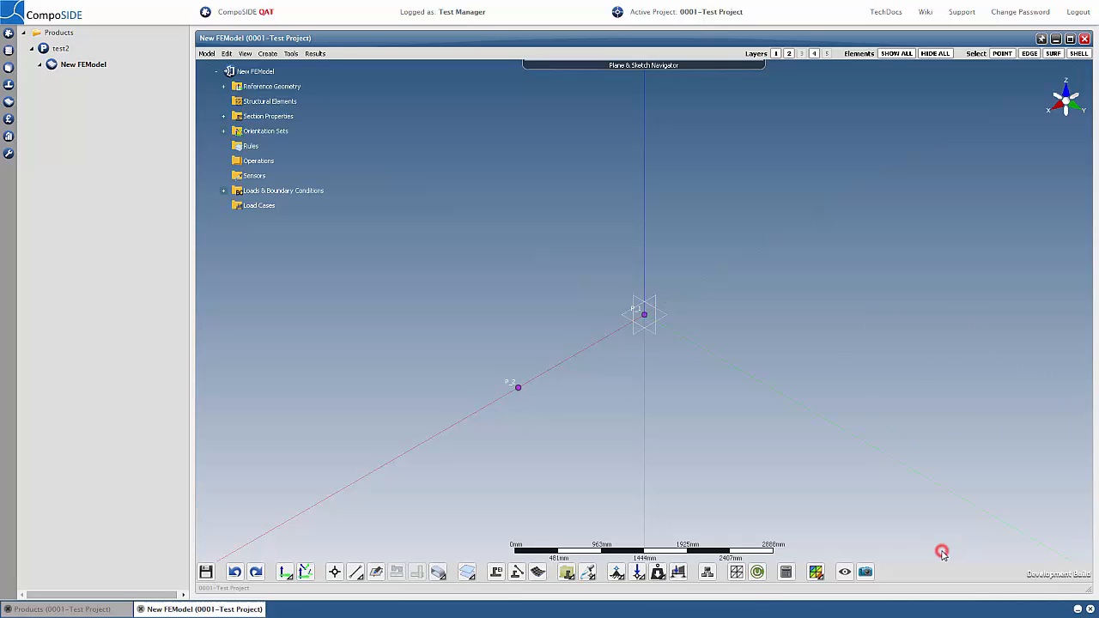
pyautogui.moveTo(666, 532)
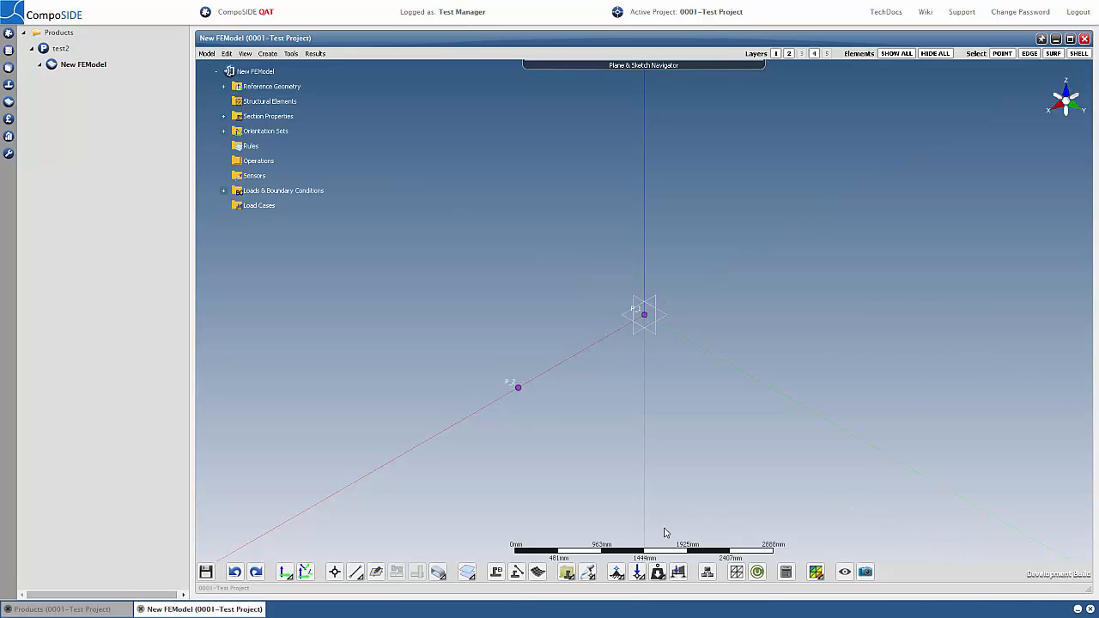
pyautogui.click(644, 315)
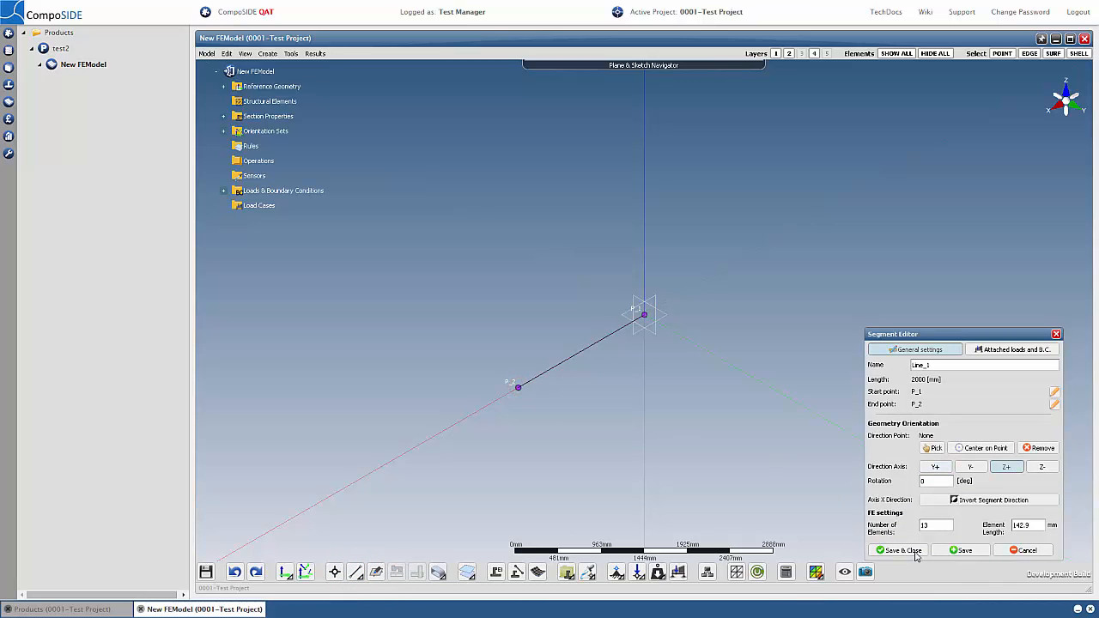
pyautogui.click(899, 551)
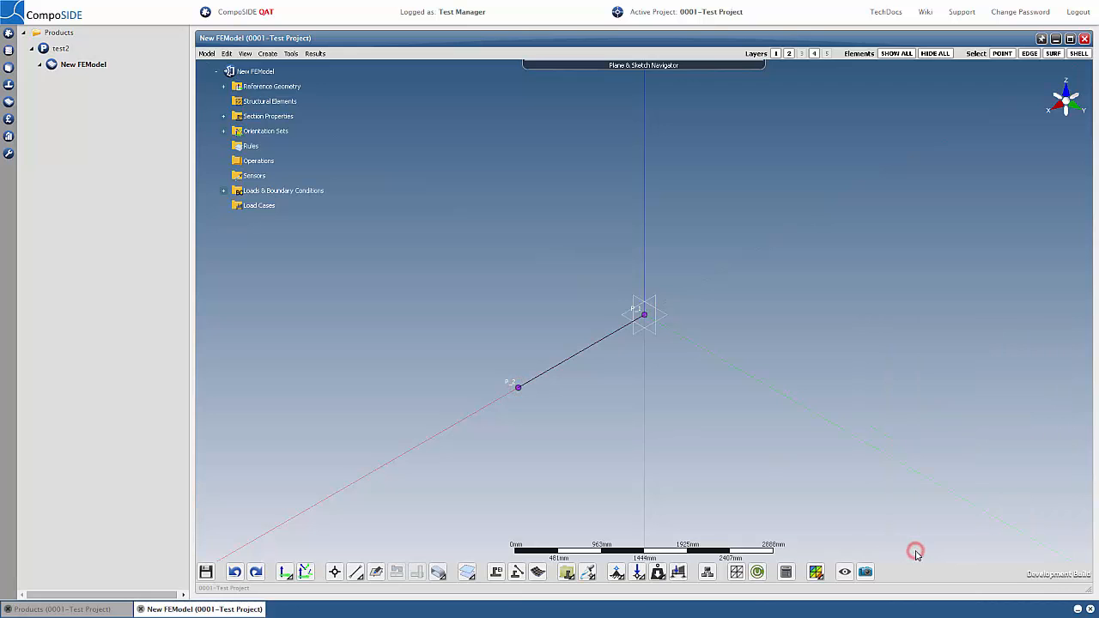
pyautogui.moveTo(902, 547)
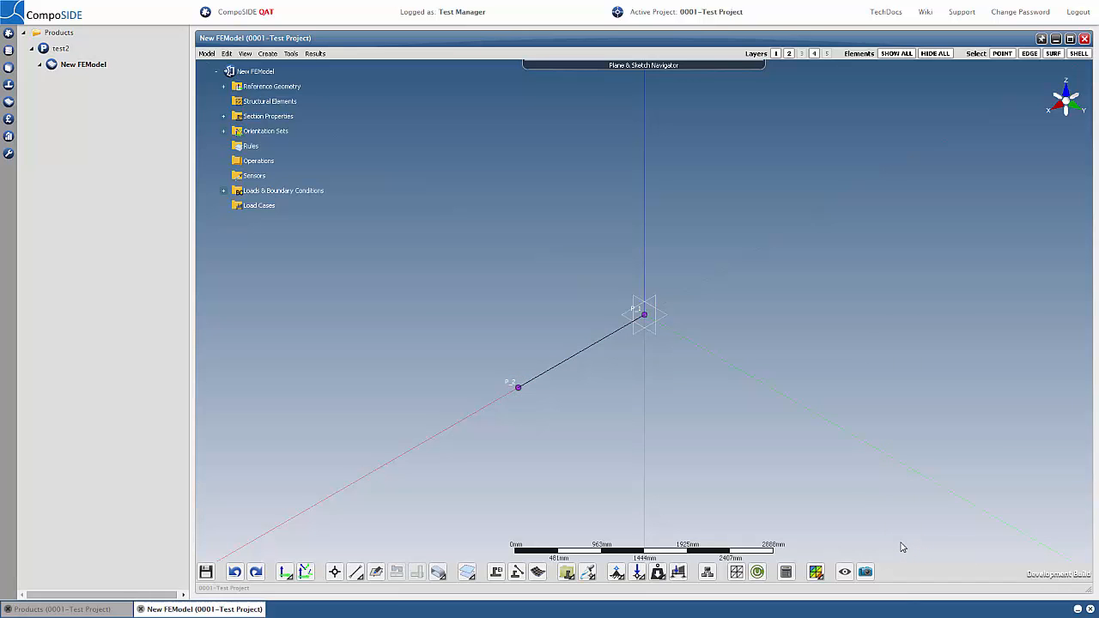
pyautogui.click(224, 116)
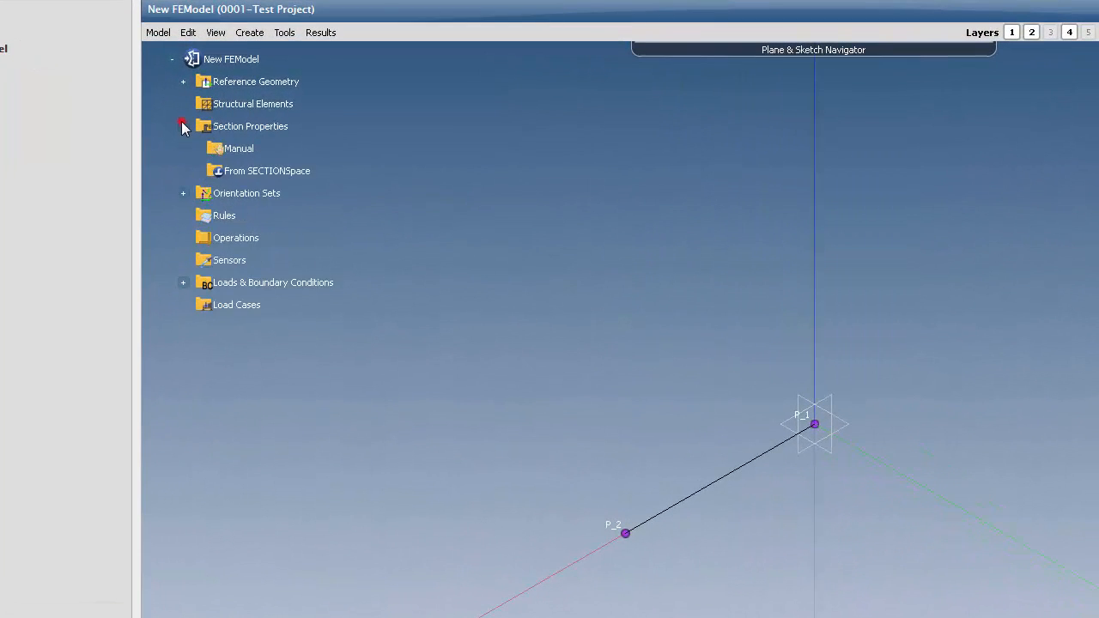
# - Create From SECTIONSpace section properties referencing the Aerofoil section
pyautogui.click(267, 170)
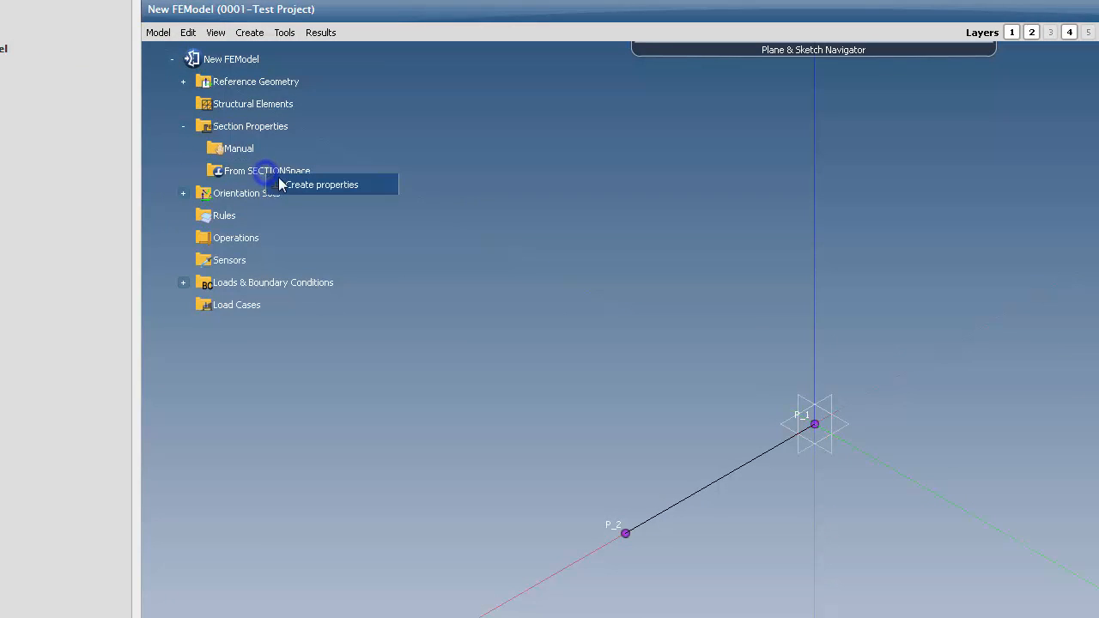
pyautogui.click(322, 183)
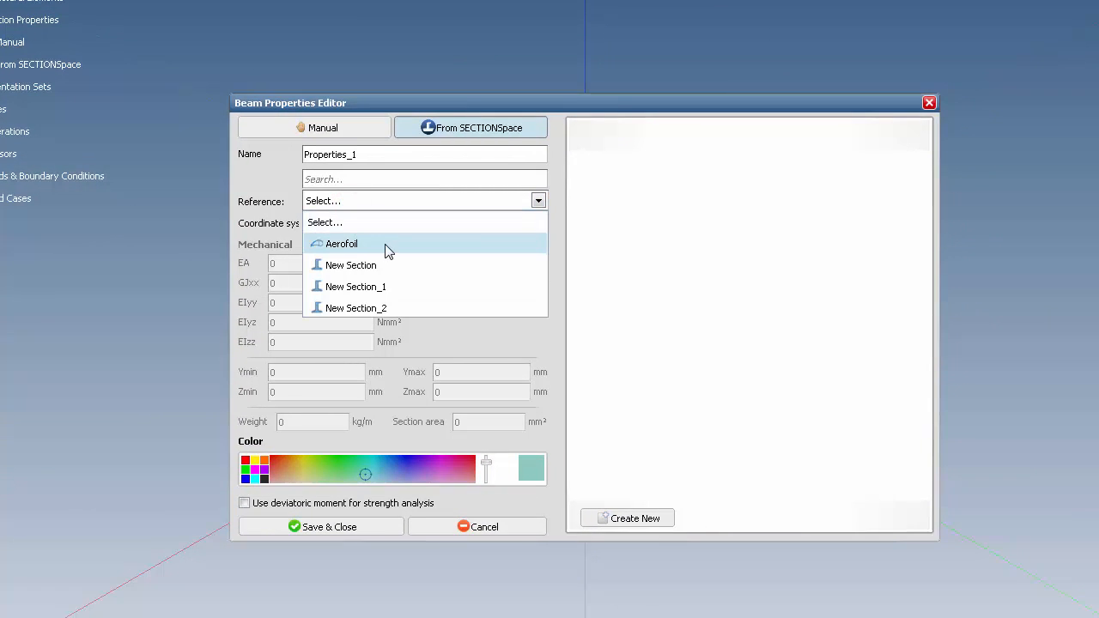
pyautogui.click(342, 243)
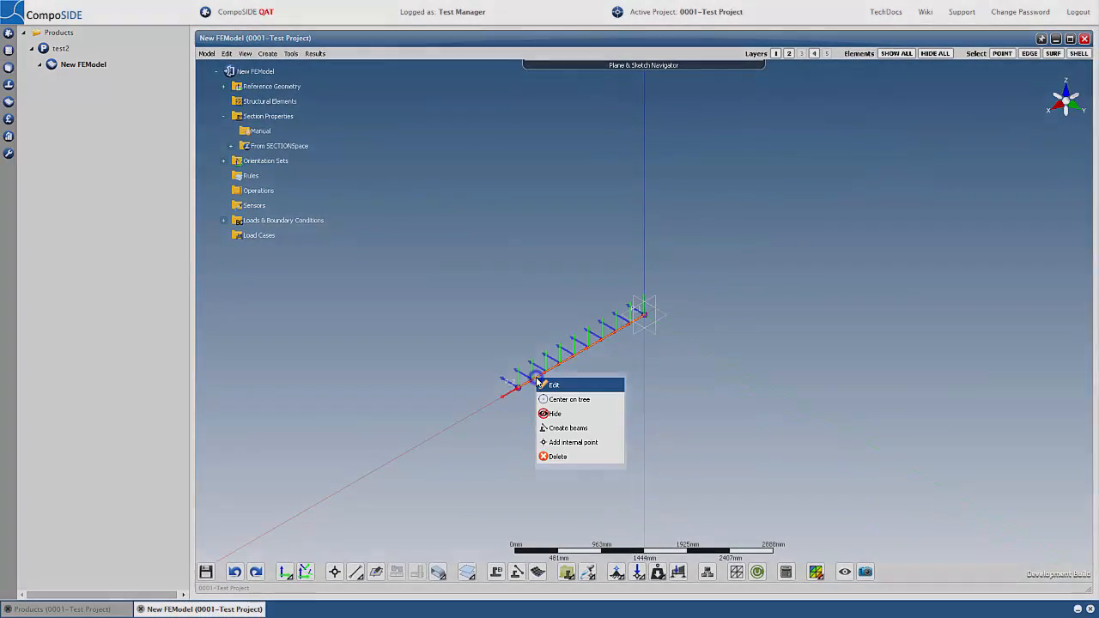
# - Create Beam_1 on line_1 and assign it the Aerofoil_1 properties
pyautogui.click(568, 428)
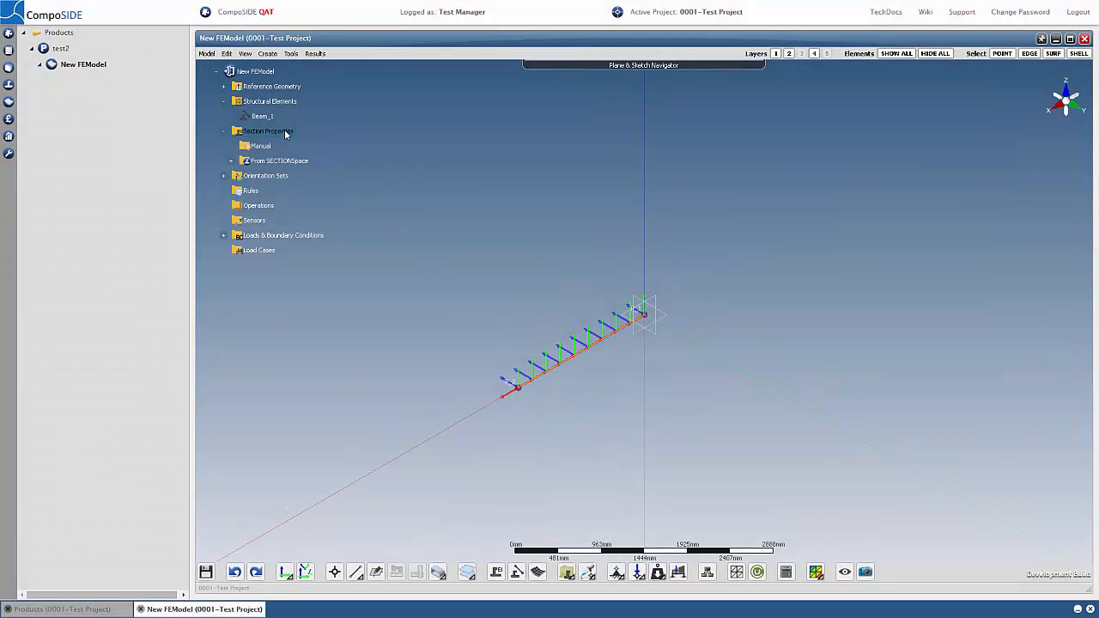
pyautogui.doubleClick(262, 116)
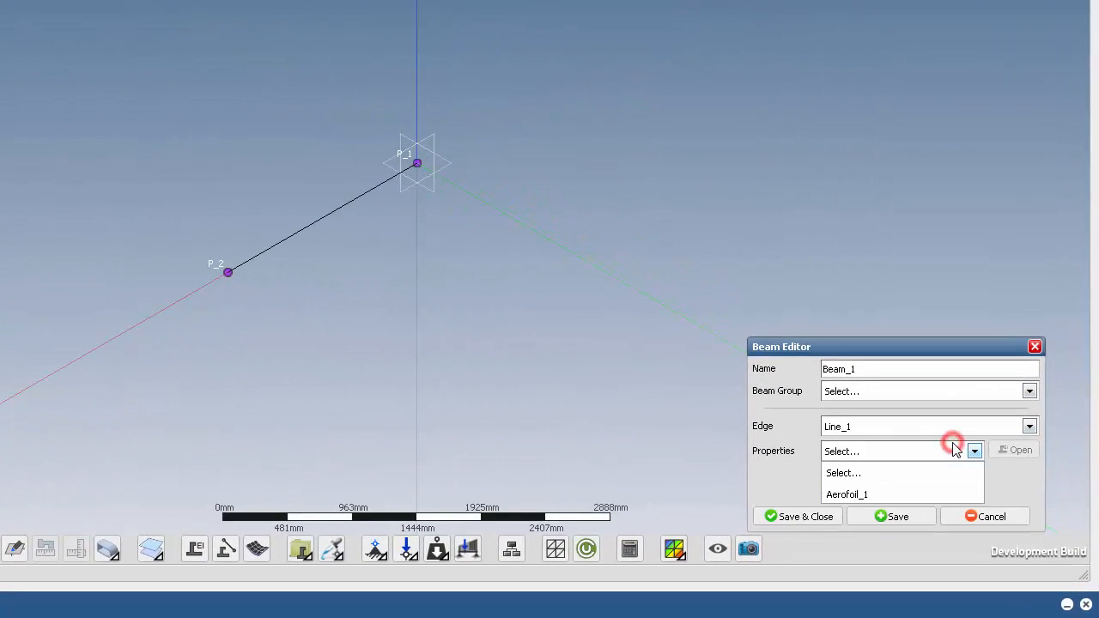
pyautogui.click(846, 494)
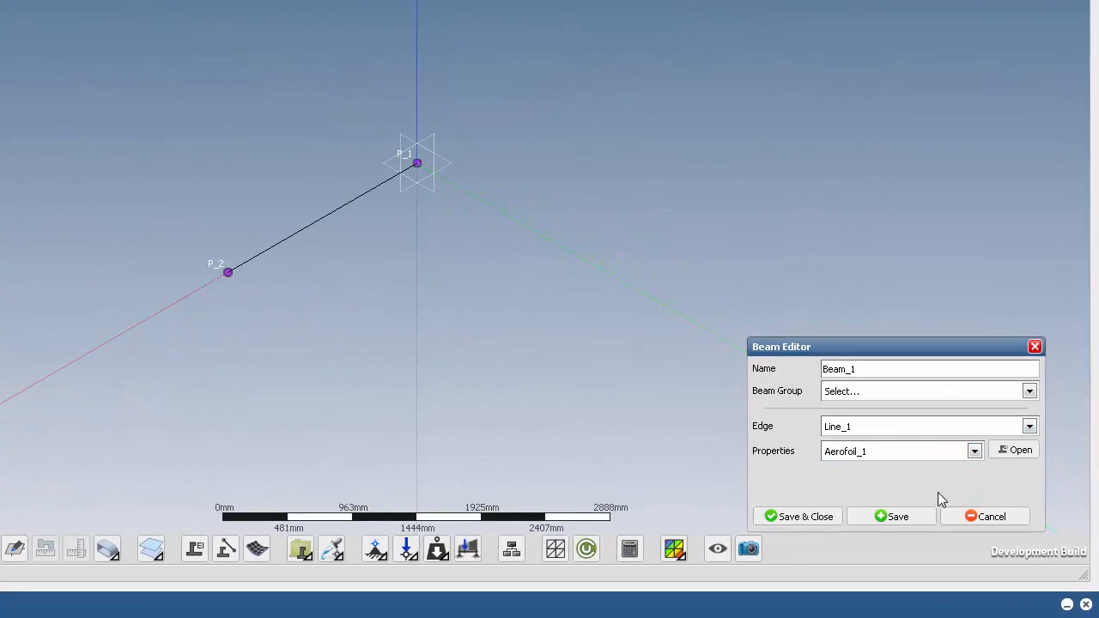
pyautogui.click(797, 516)
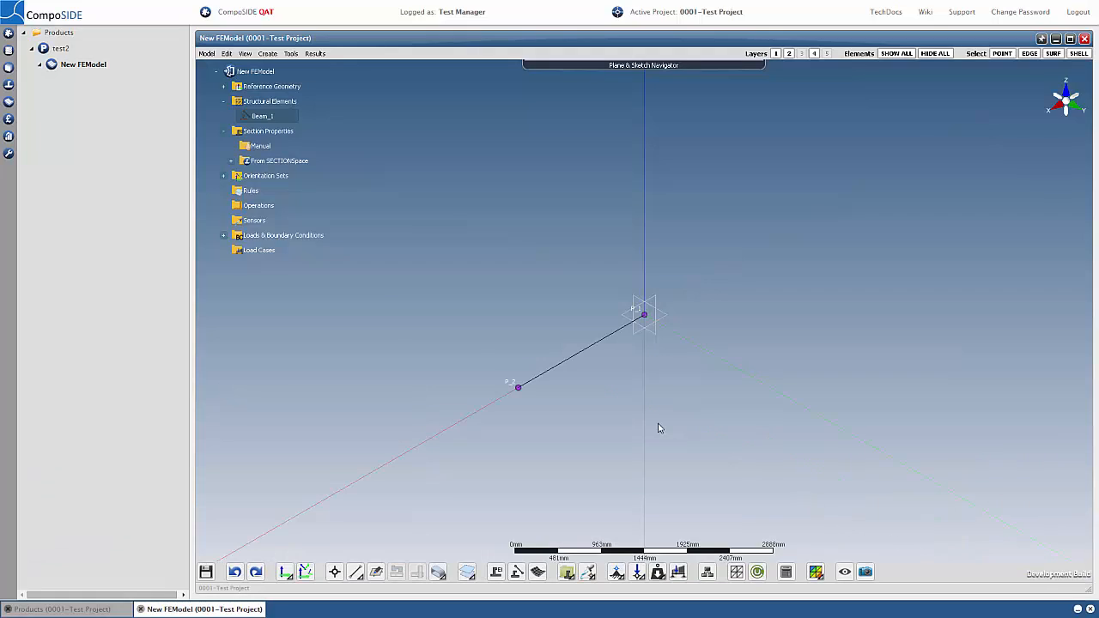
# - Add point boundary condition BC_1 fixing all displacements and rotations at P_1
pyautogui.click(223, 235)
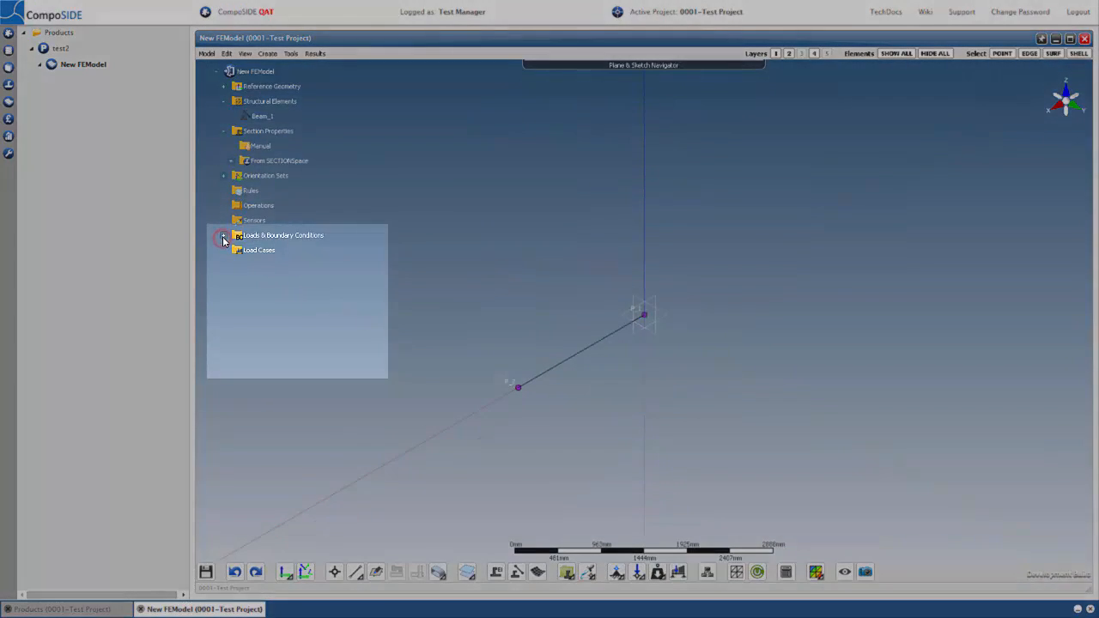
pyautogui.click(223, 235)
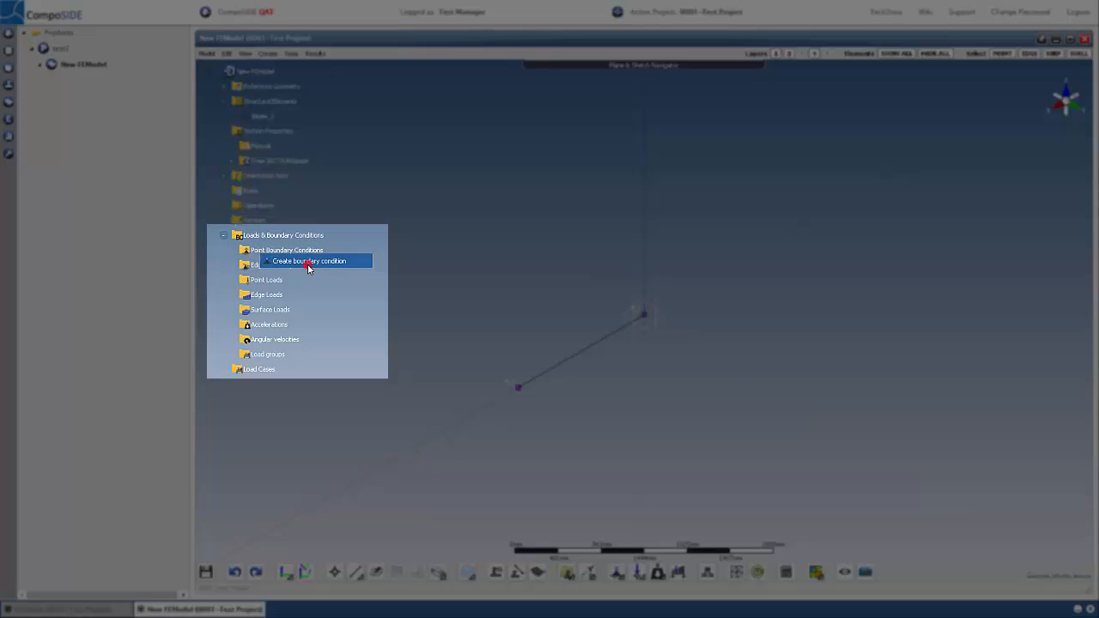
pyautogui.click(309, 261)
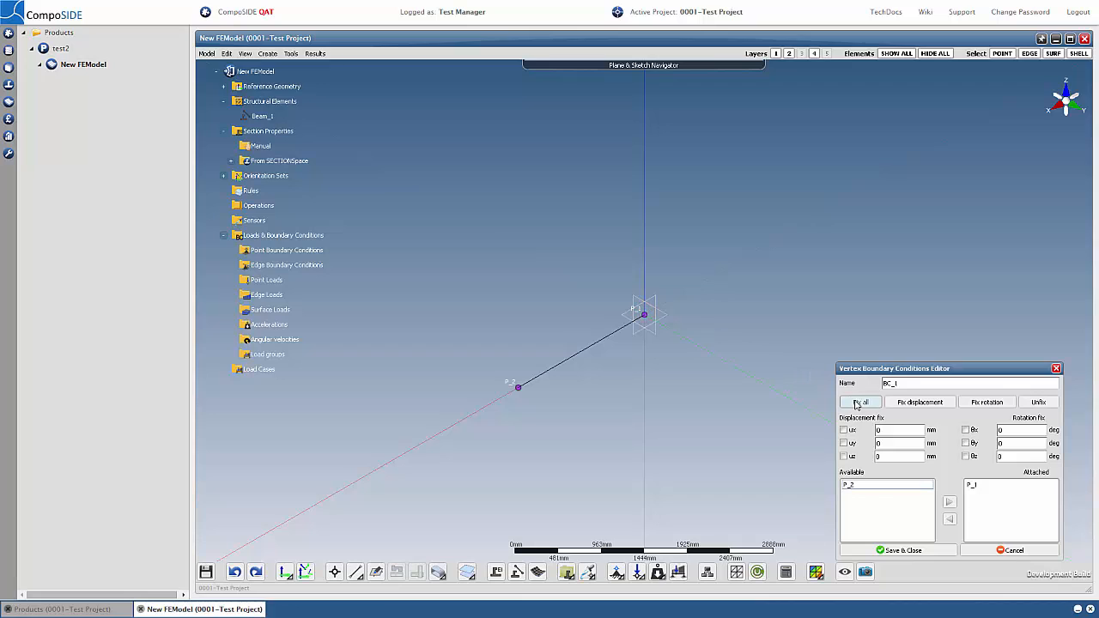
pyautogui.click(859, 402)
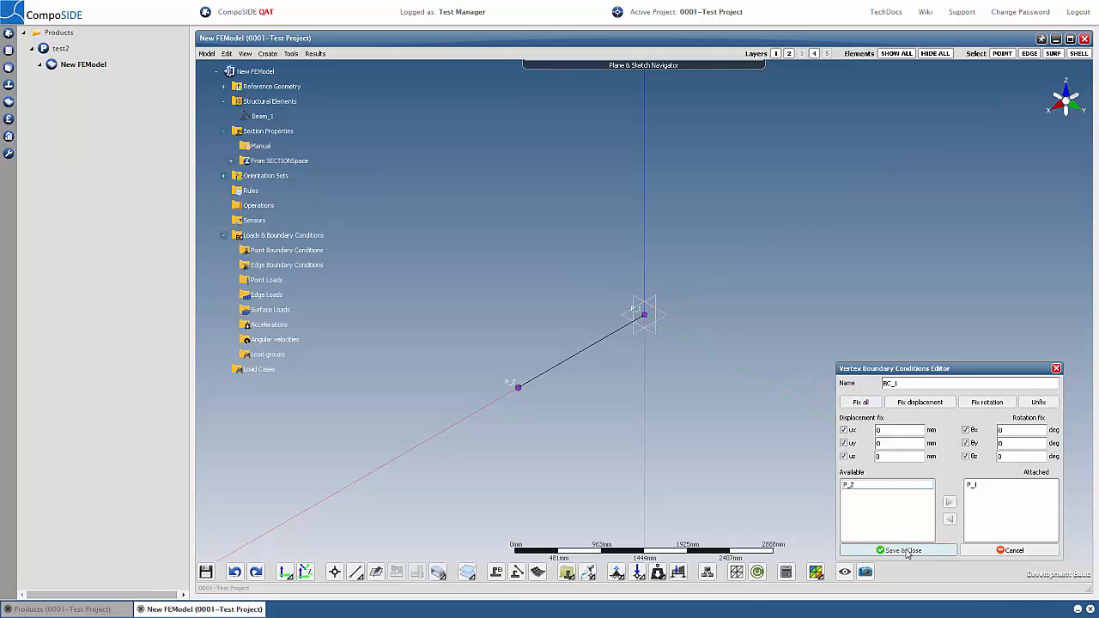
pyautogui.click(898, 550)
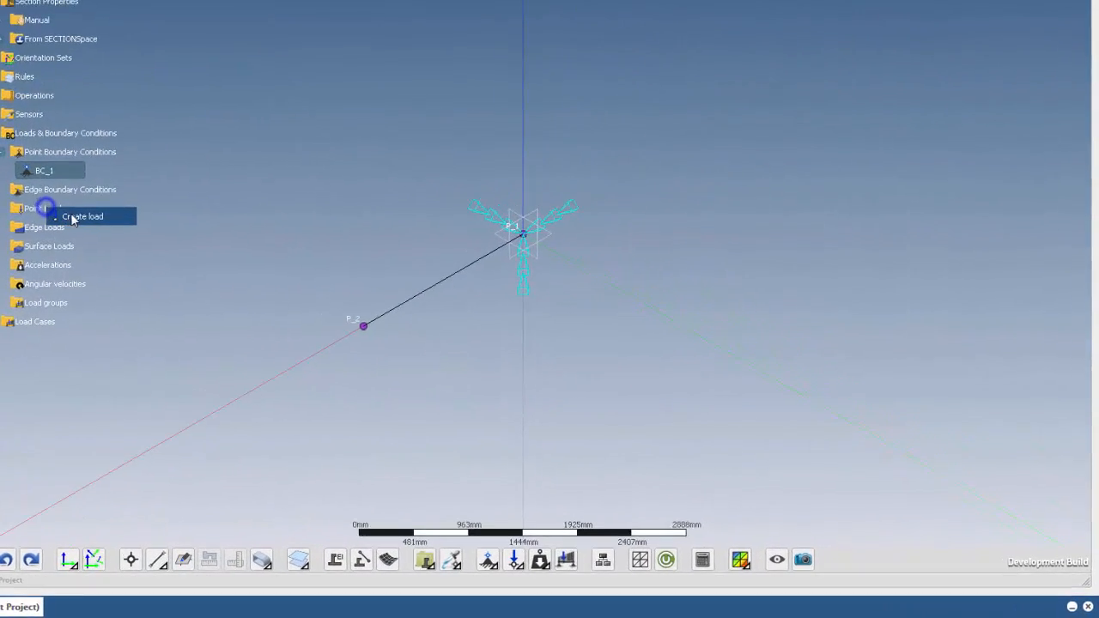
# - Create Point load_1 with Fz = 200 kN on vertex P_2
pyautogui.click(83, 216)
pyautogui.write('200')
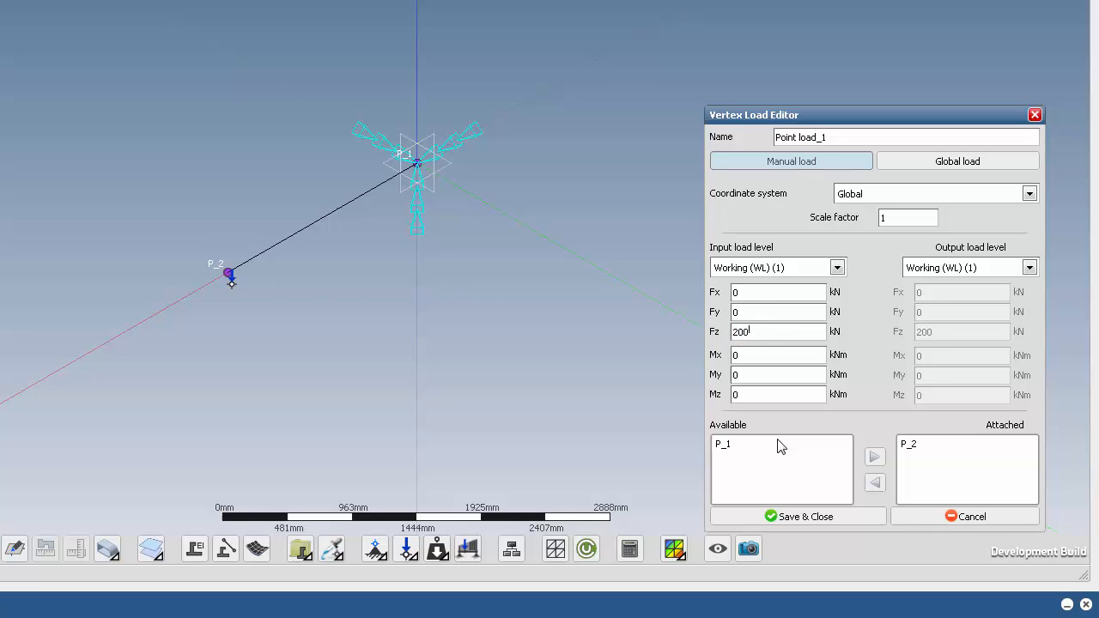
pyautogui.click(797, 517)
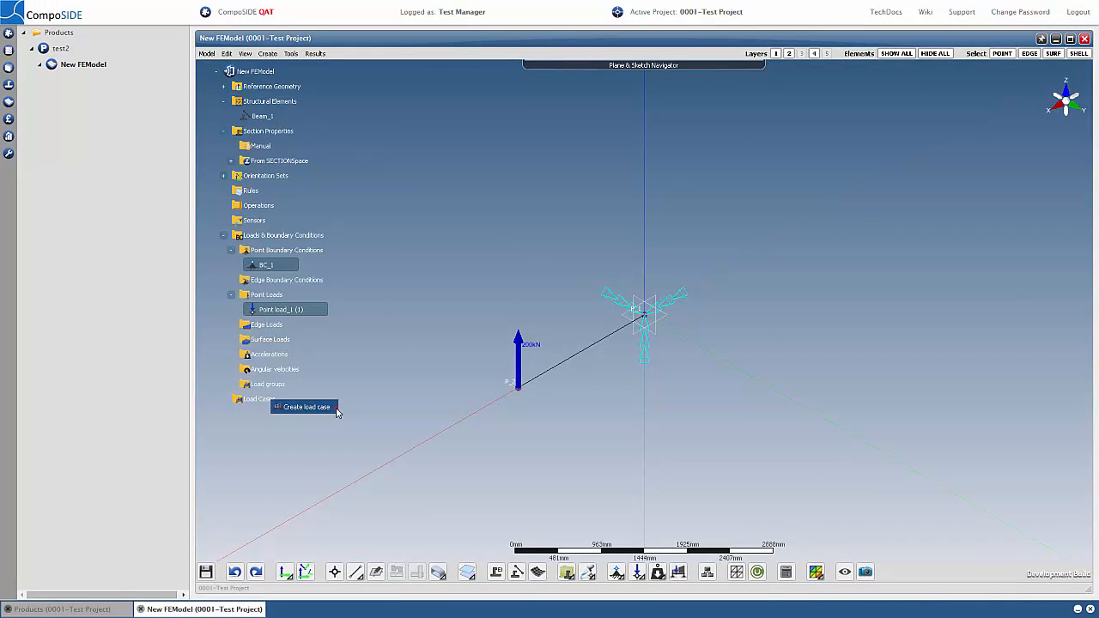
# - Create Test Loadcase with modal analysis enabled and BC_1 included
pyautogui.click(306, 406)
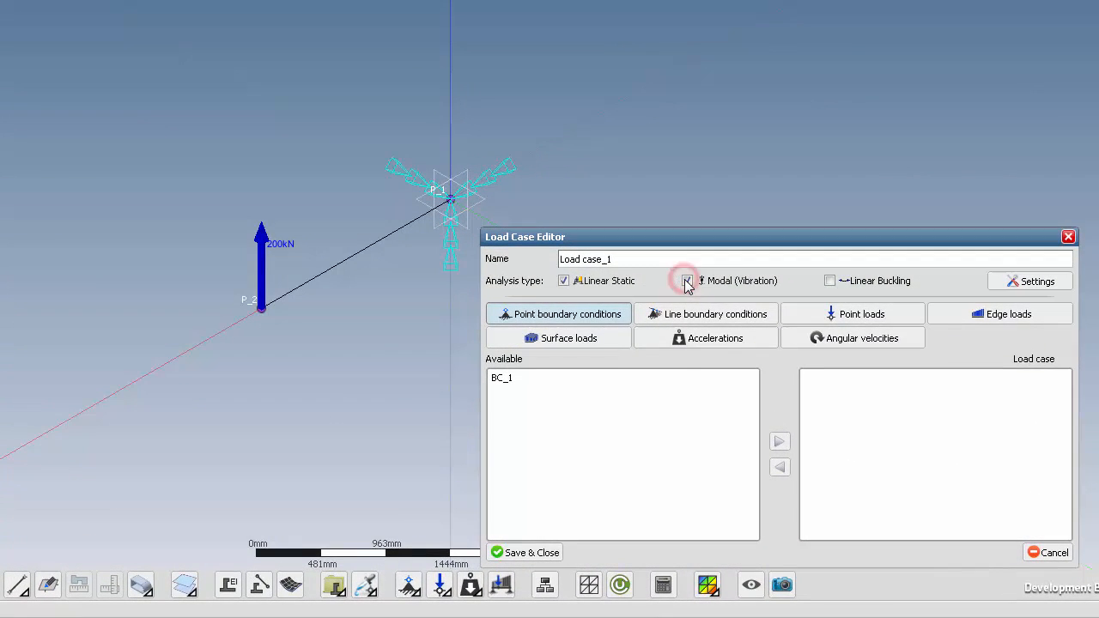
pyautogui.click(687, 281)
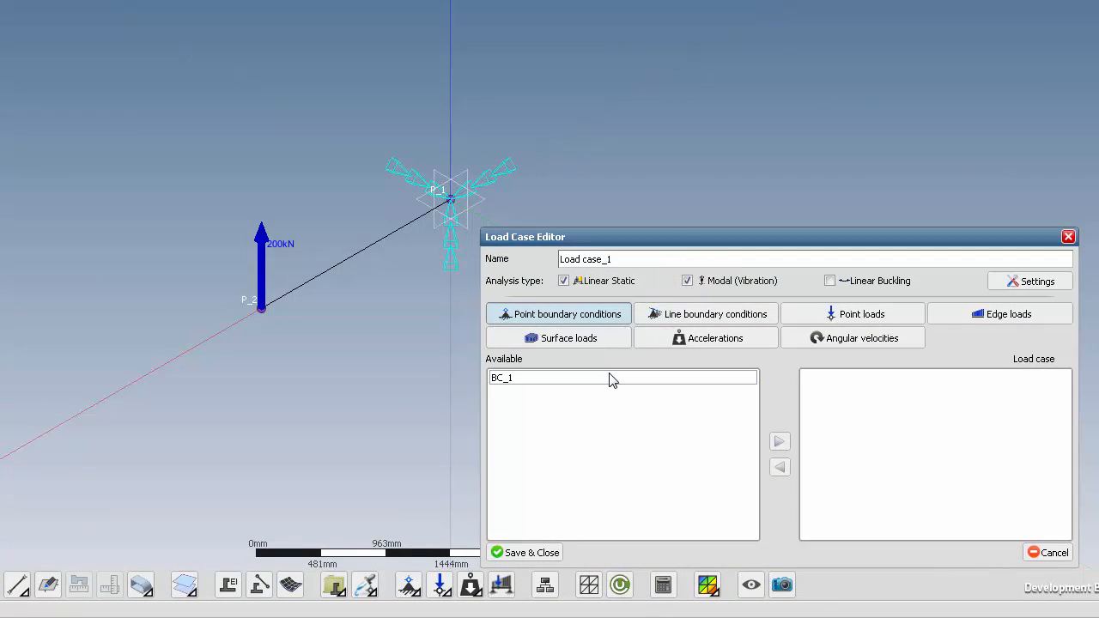
pyautogui.click(779, 441)
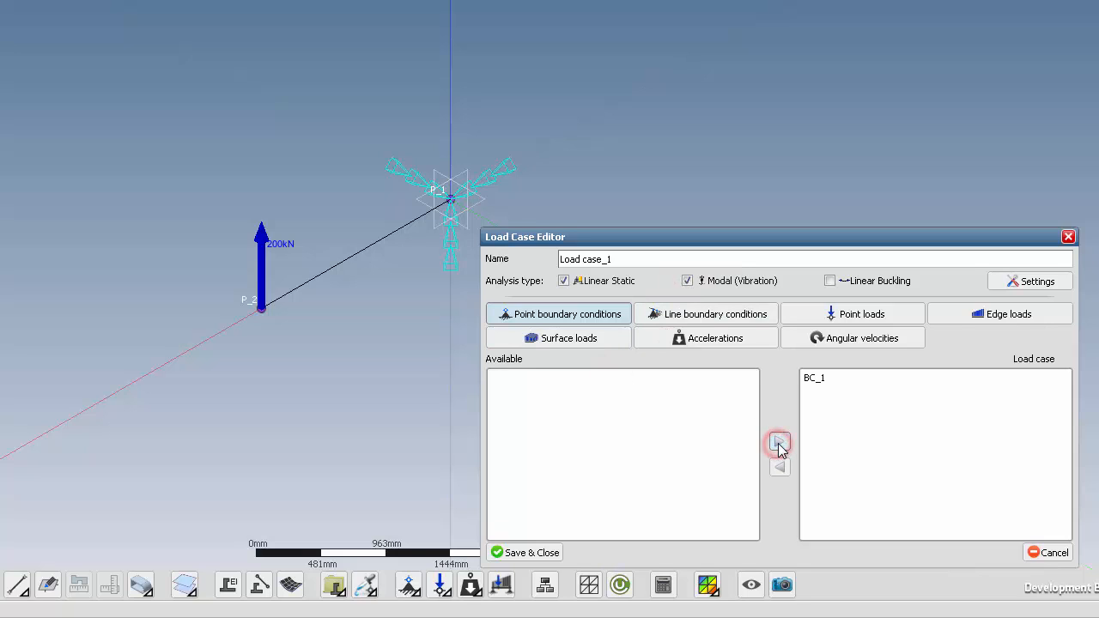
pyautogui.click(853, 313)
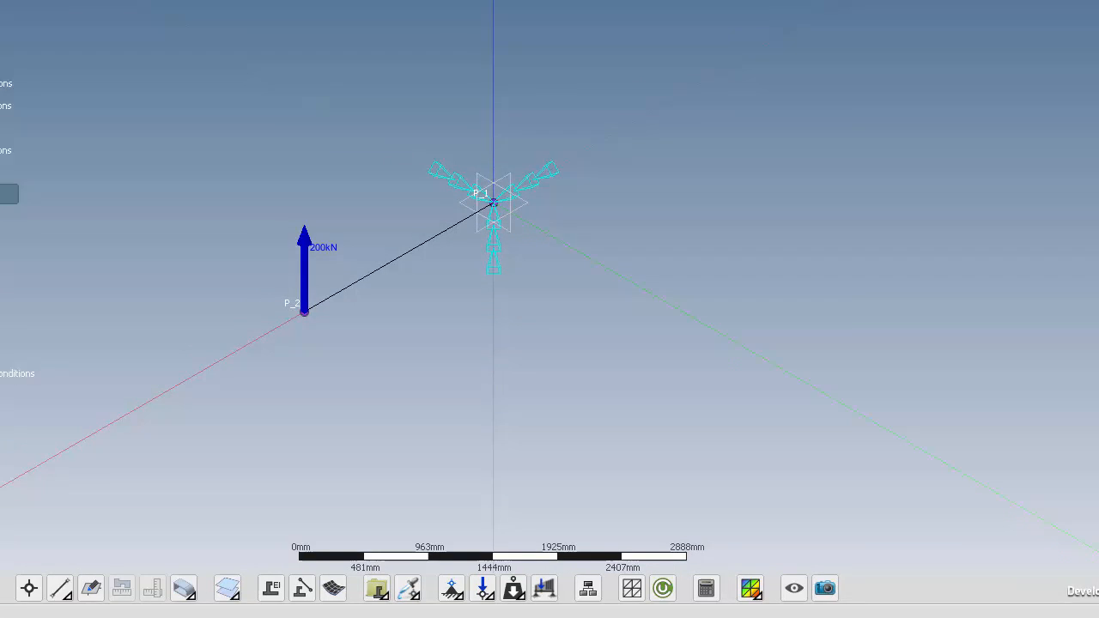
pyautogui.rightClick(214, 371)
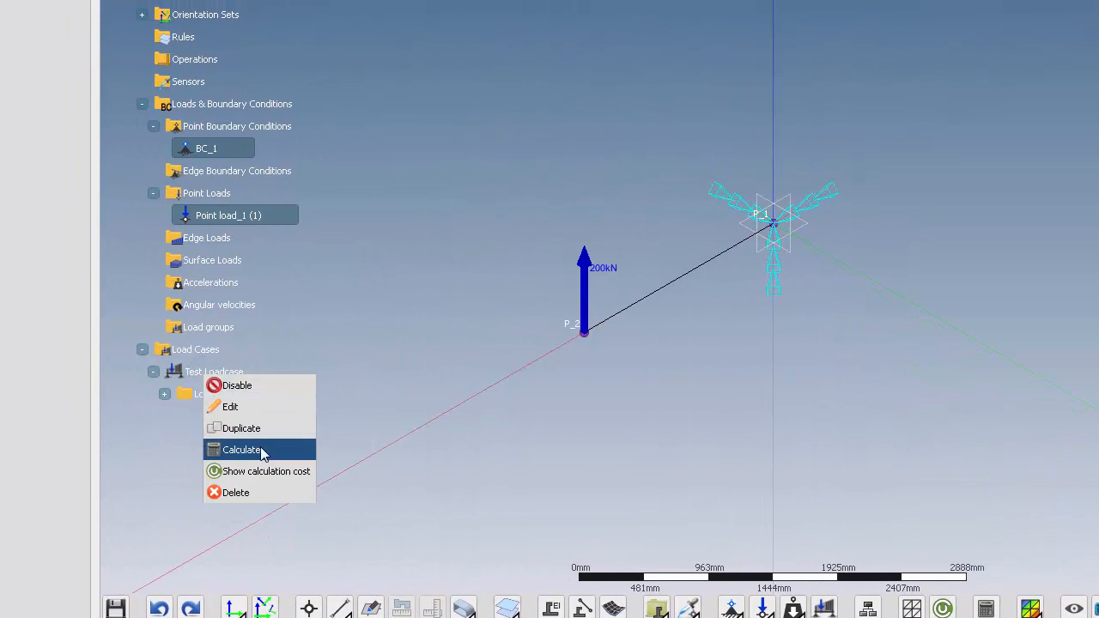